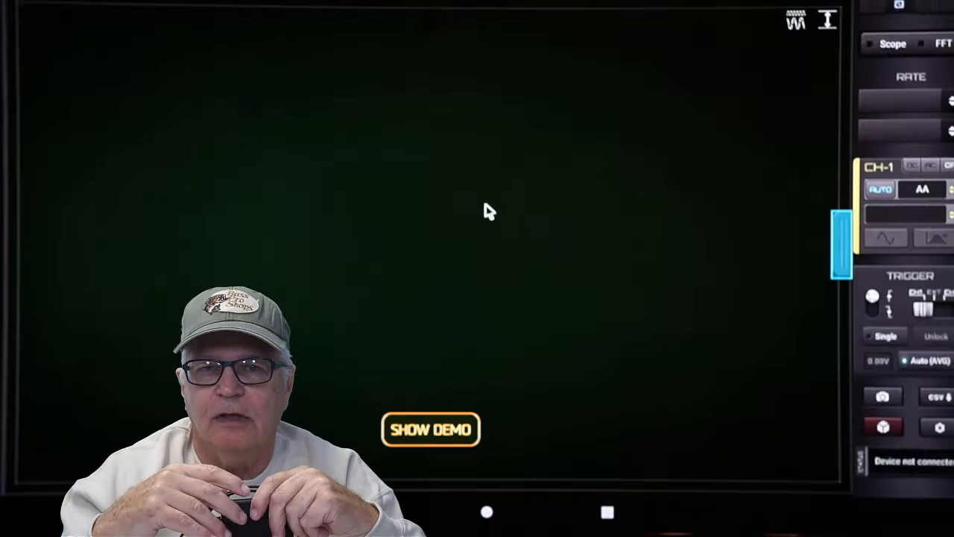
pyautogui.click(431, 430)
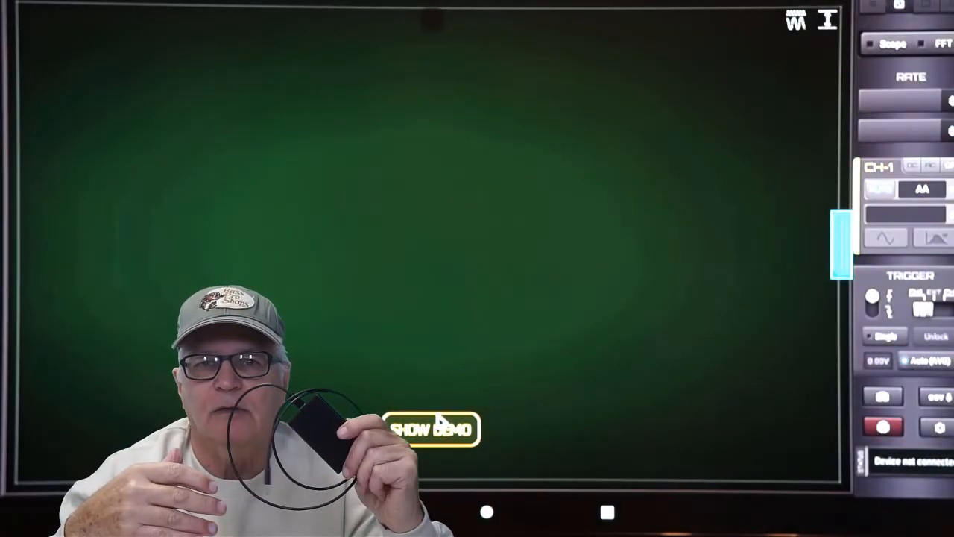
pyautogui.click(436, 430)
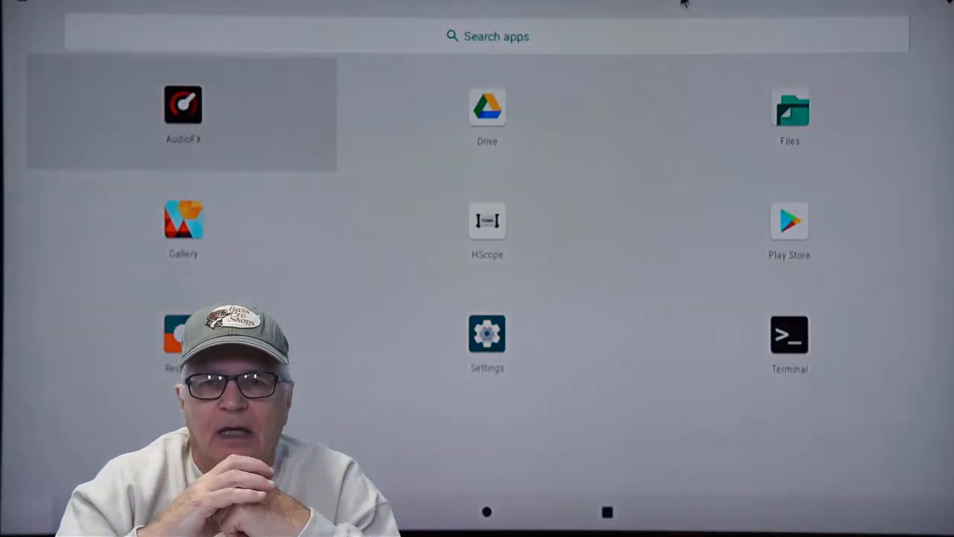
pyautogui.moveTo(638, 148)
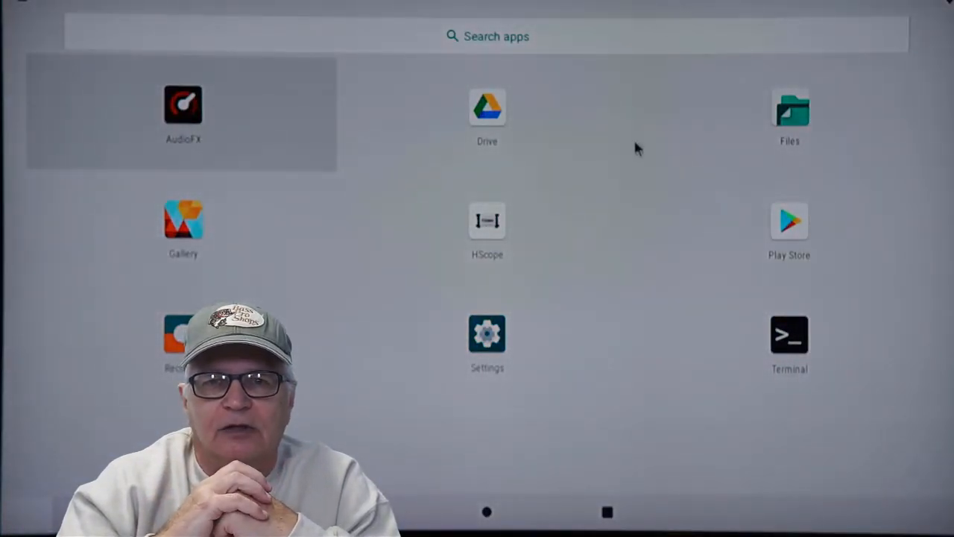
pyautogui.moveTo(534, 131)
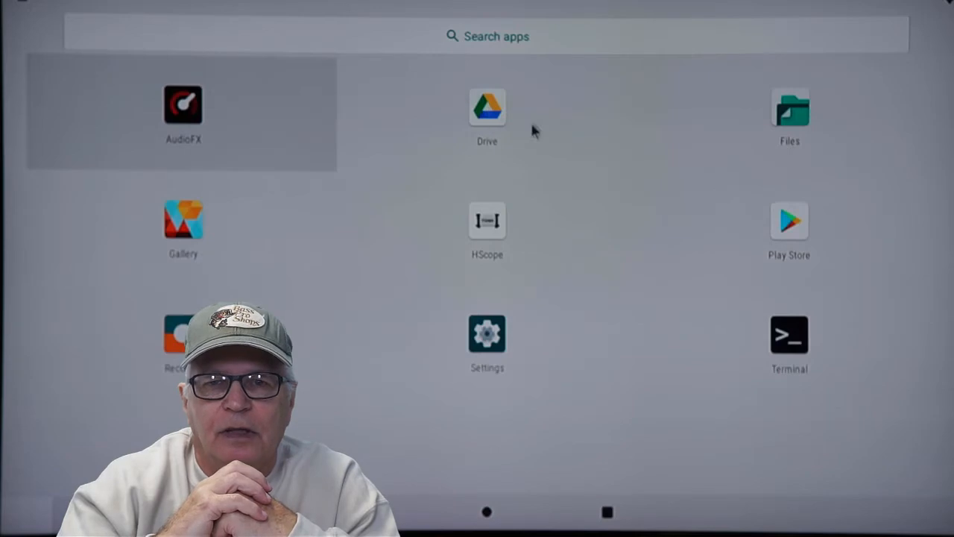